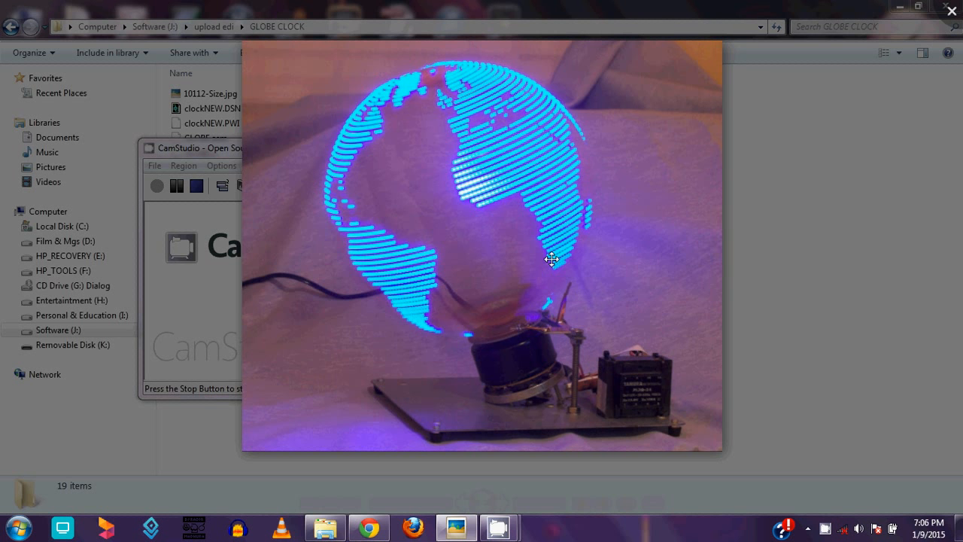
mouse_move(497, 316)
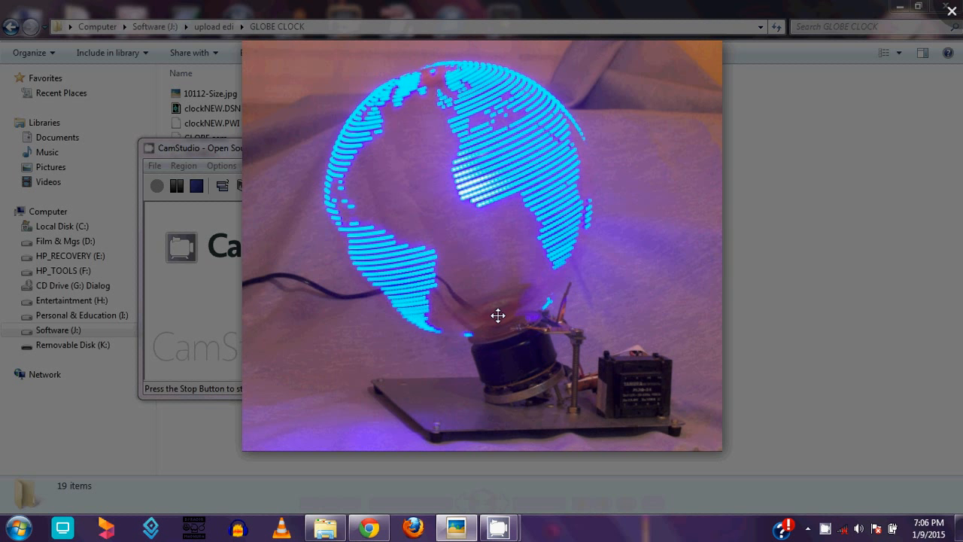
mouse_move(455, 425)
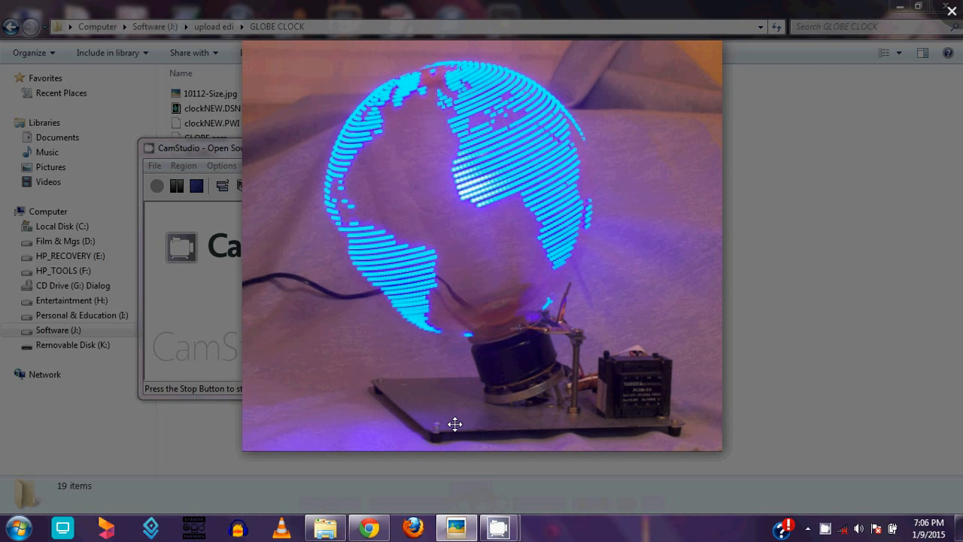
mouse_move(309, 292)
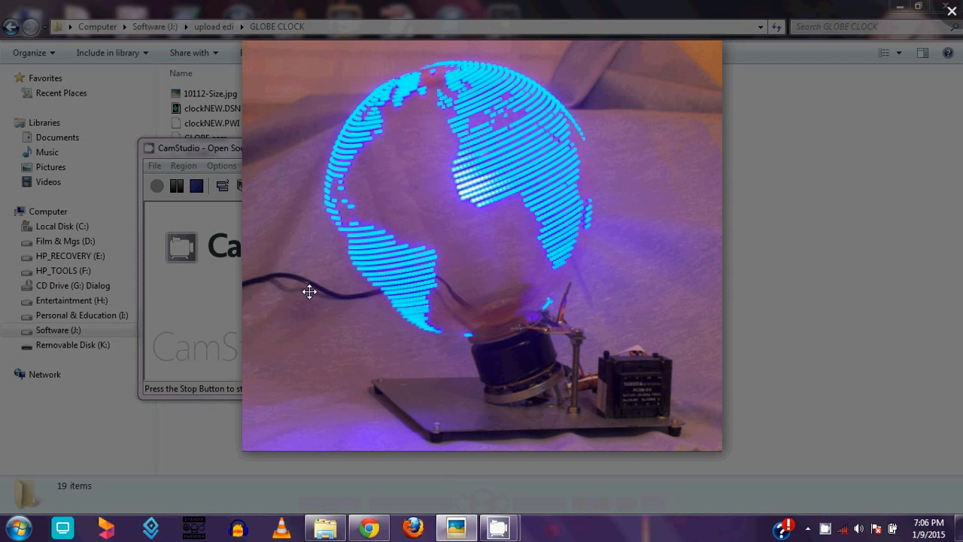
mouse_move(602, 232)
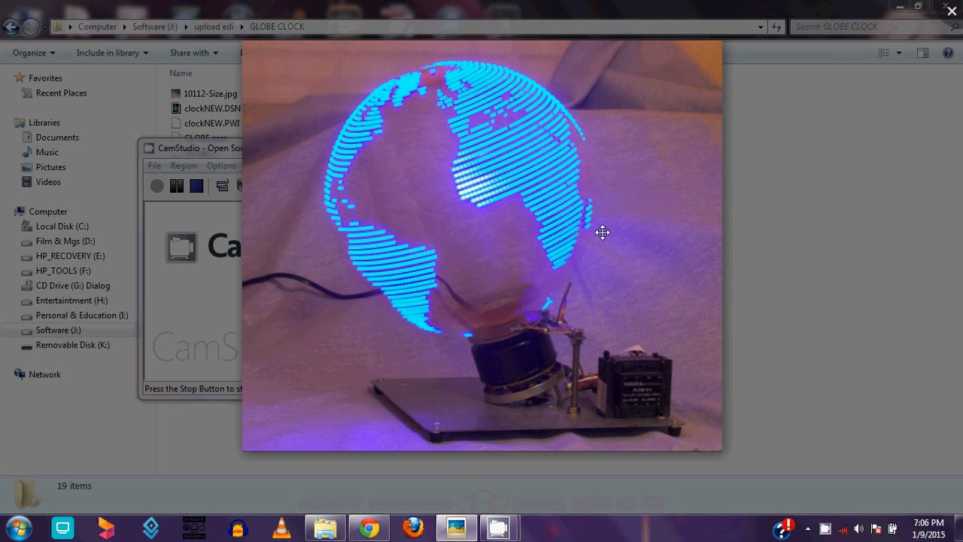
mouse_move(448, 249)
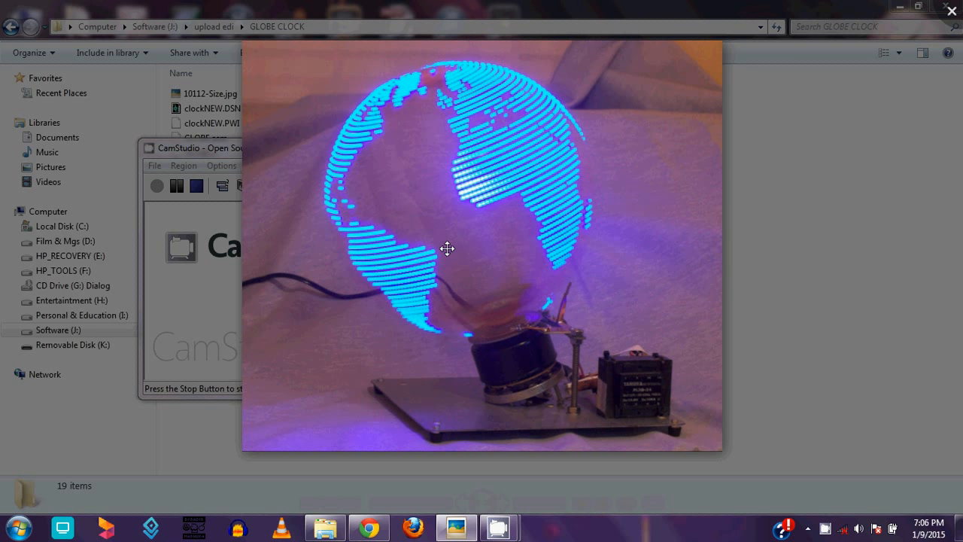
mouse_move(402, 89)
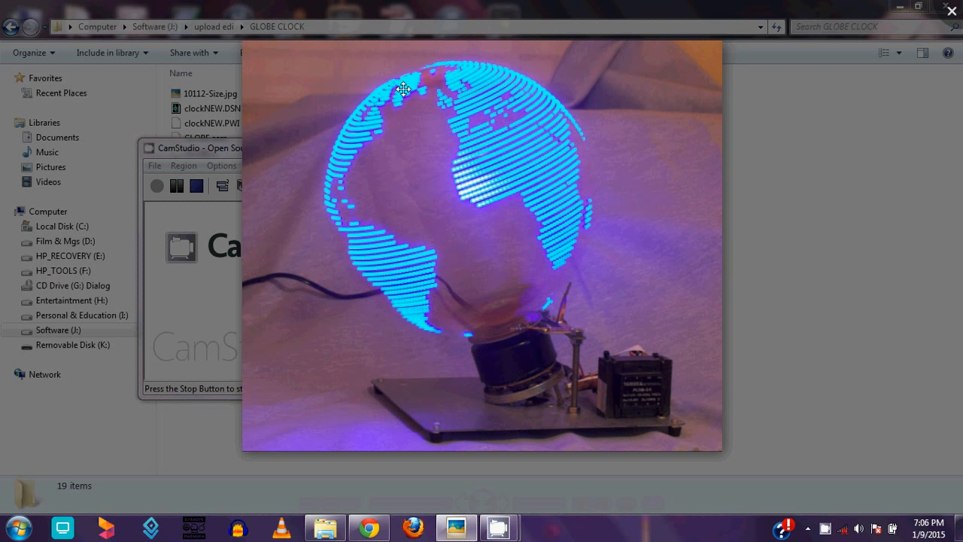
mouse_move(429, 73)
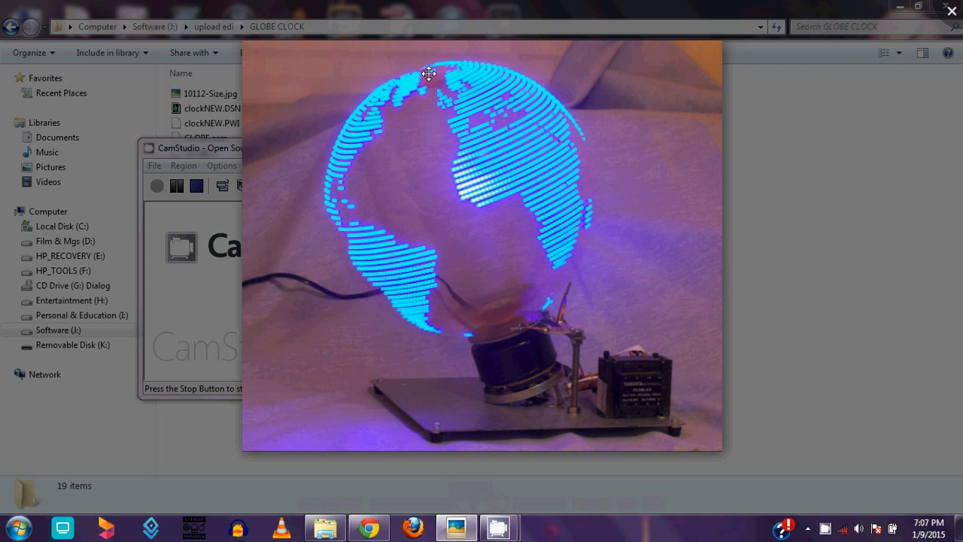
mouse_move(413, 81)
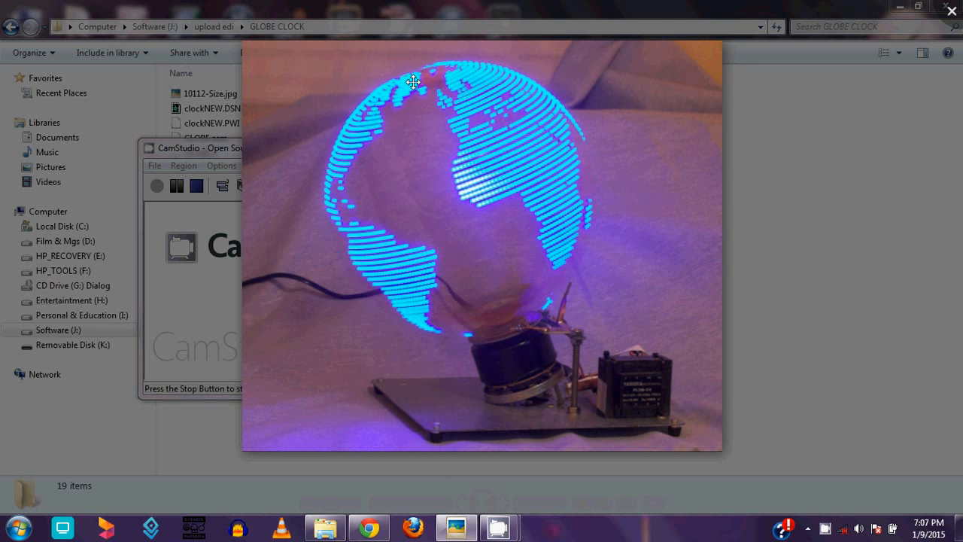
mouse_move(401, 68)
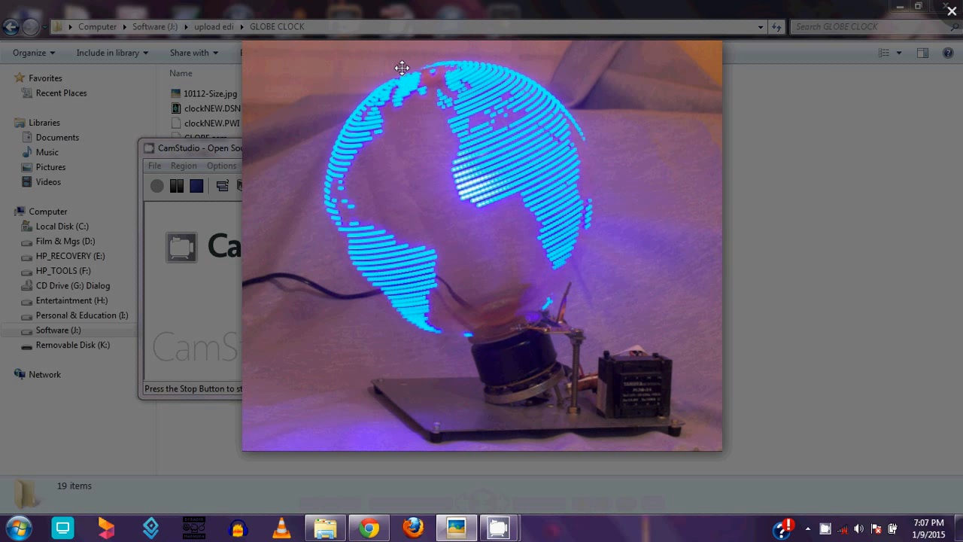
mouse_move(577, 274)
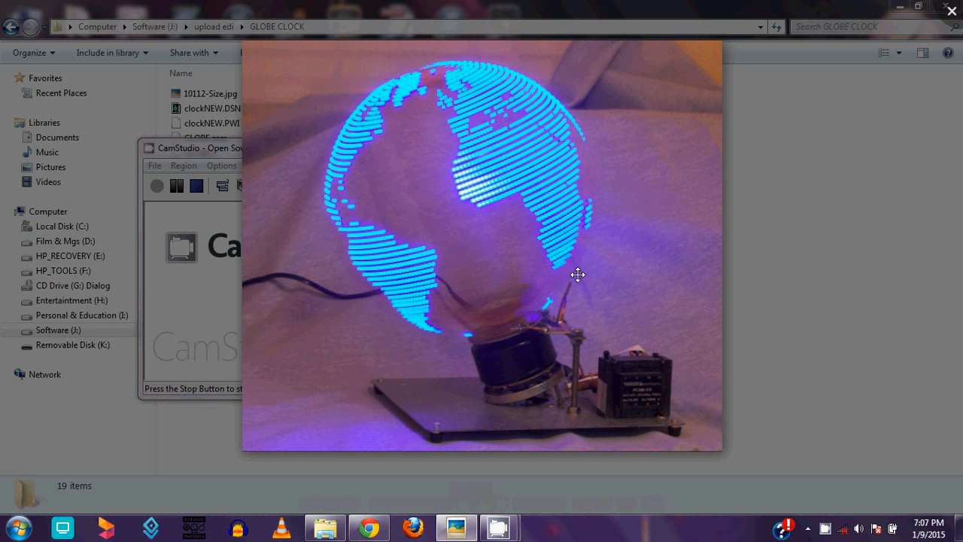
mouse_move(569, 283)
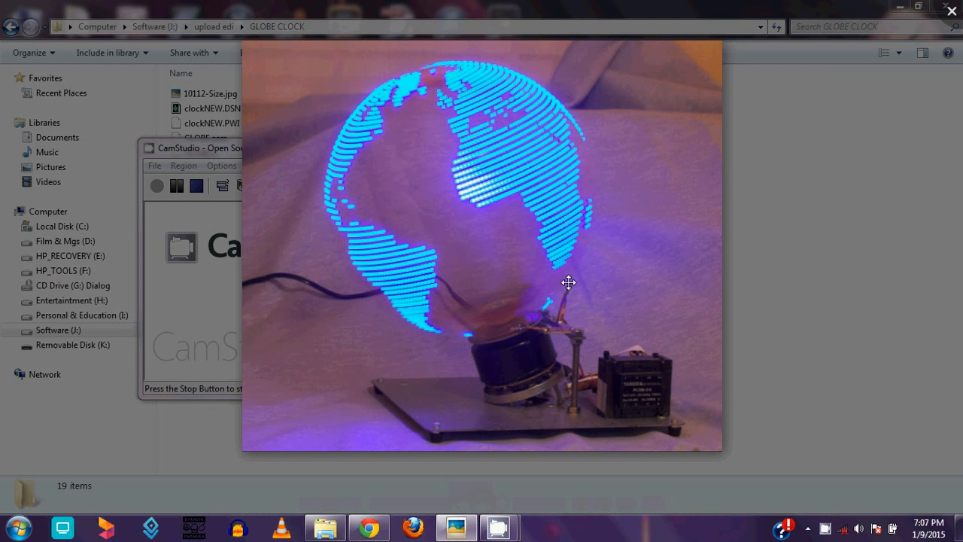
mouse_move(536, 323)
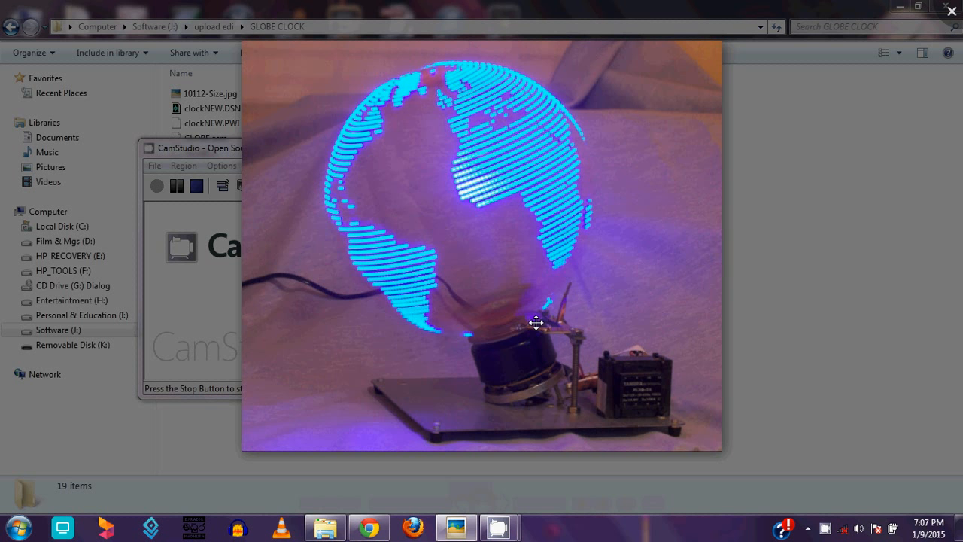
mouse_move(484, 242)
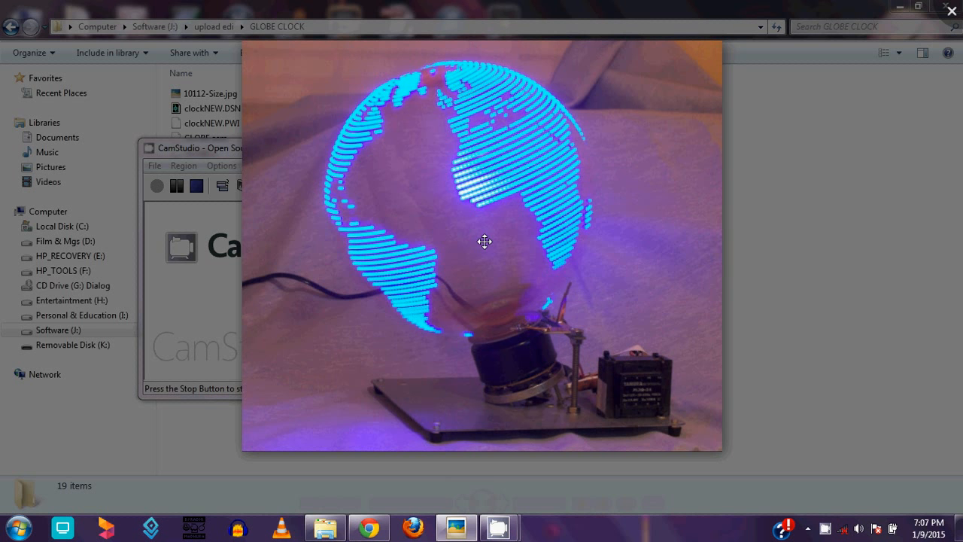
mouse_move(524, 264)
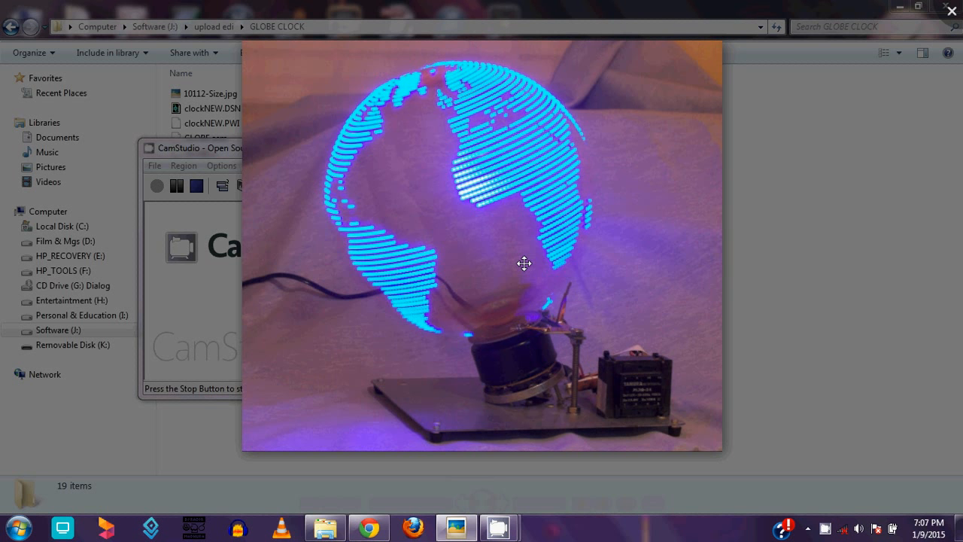
mouse_move(530, 294)
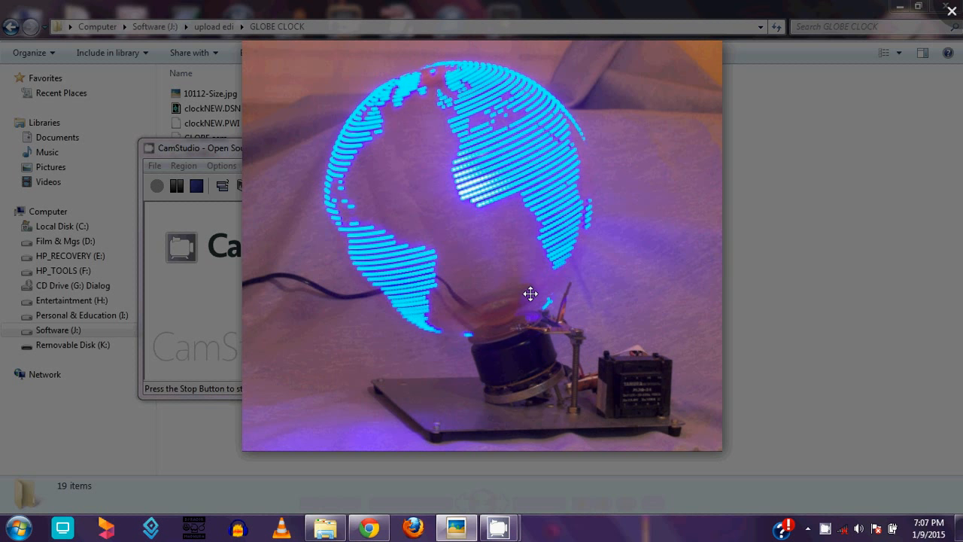
mouse_move(517, 328)
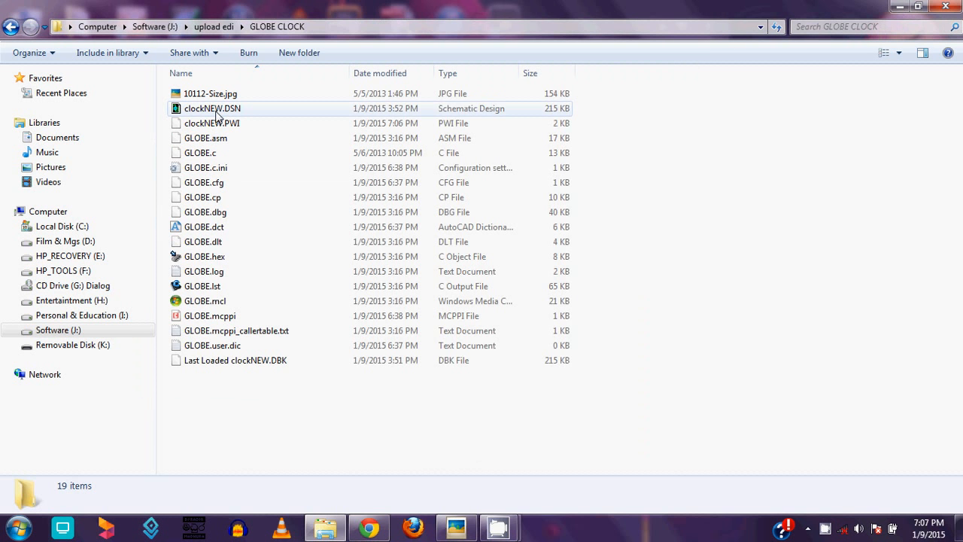
Launch the clockNEW.DSN schematic from the GLOBE CLOCK folder into Proteus ISIS.
left_click(212, 108)
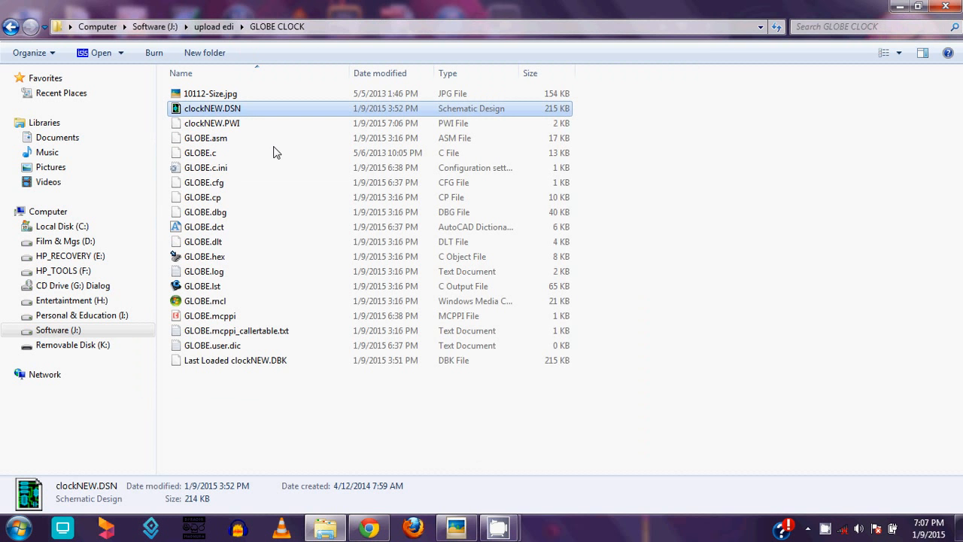
double_click(212, 108)
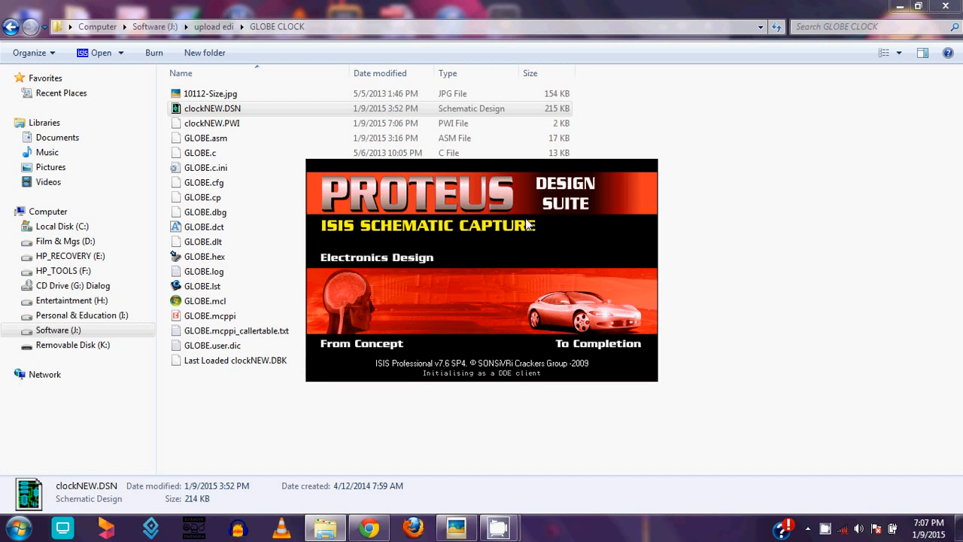
Finish loading the clockNEW schematic and clear the Internet Download Manager warning.
double_click(213, 107)
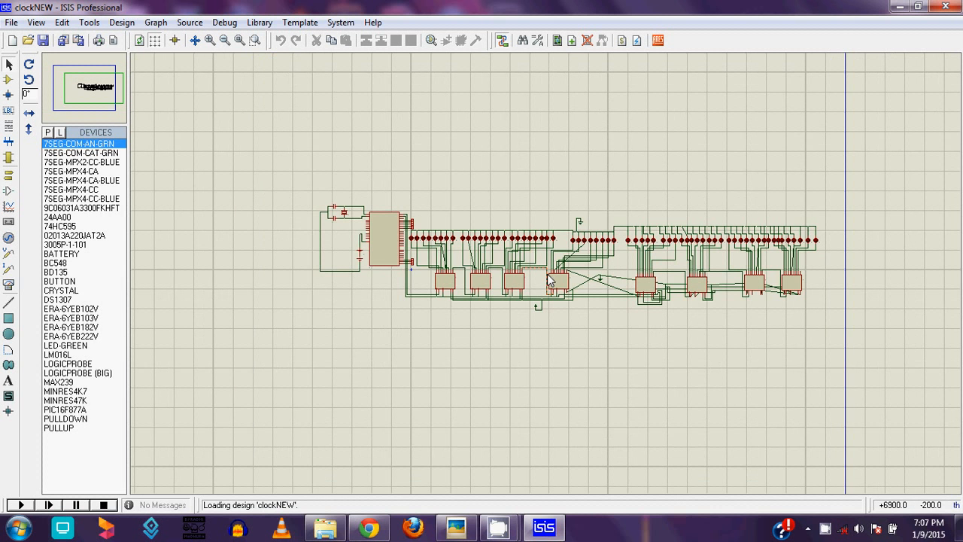
left_click(385, 240)
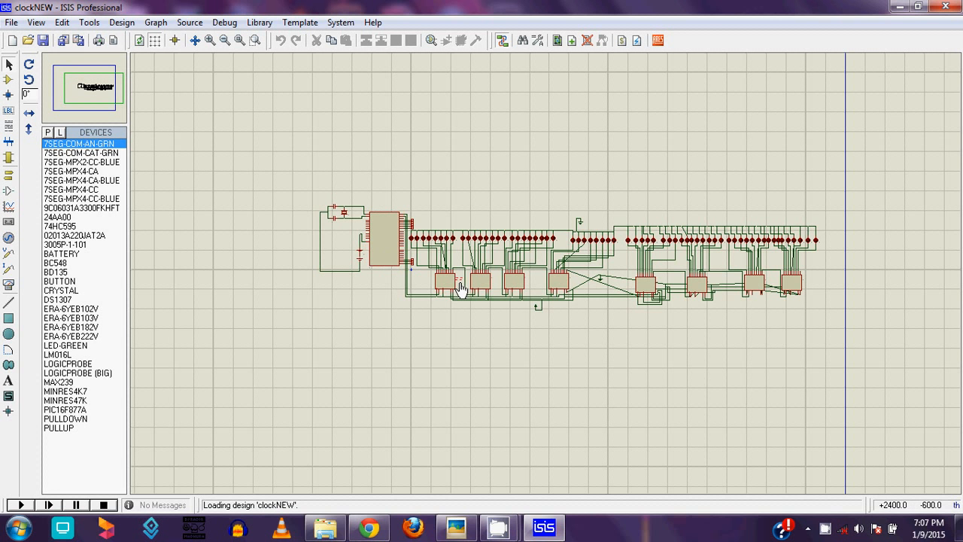
mouse_move(836, 237)
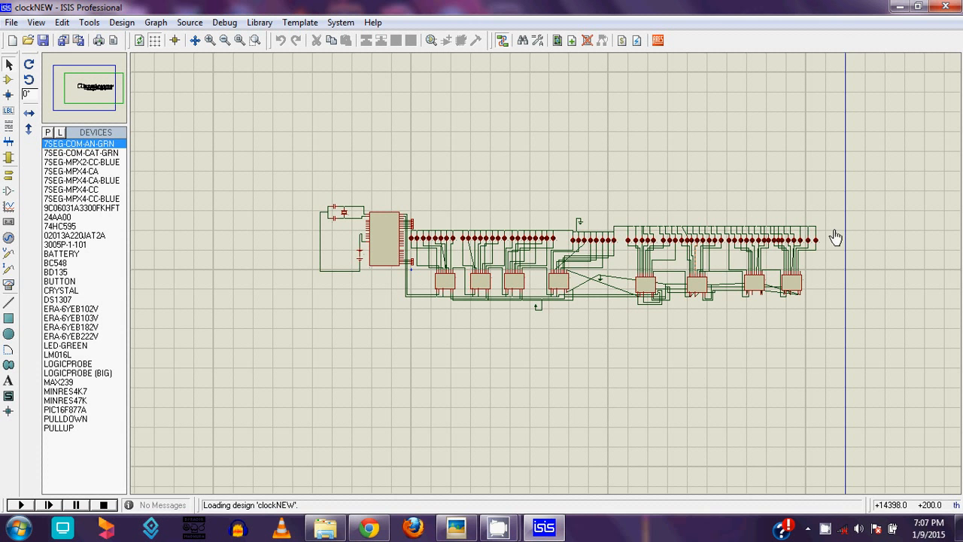
mouse_move(600, 250)
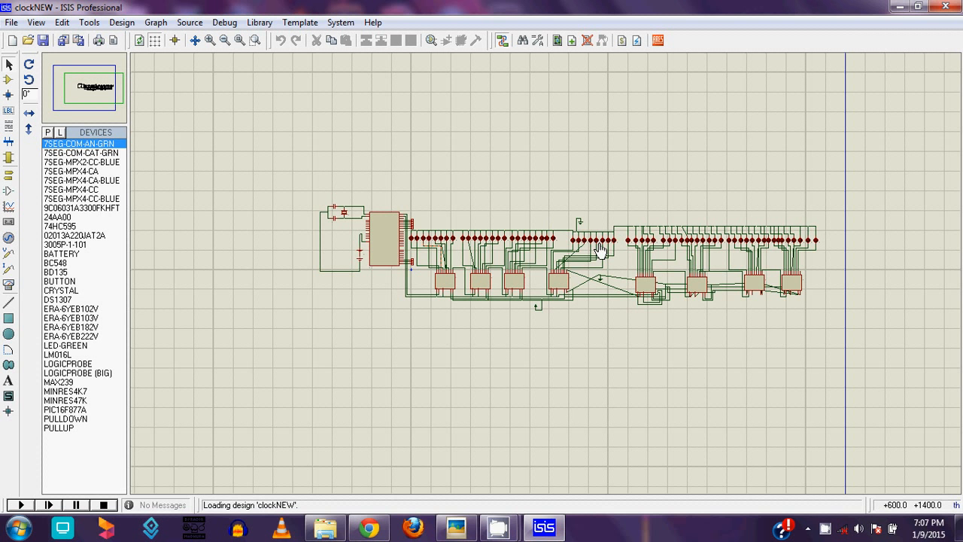
mouse_move(442, 213)
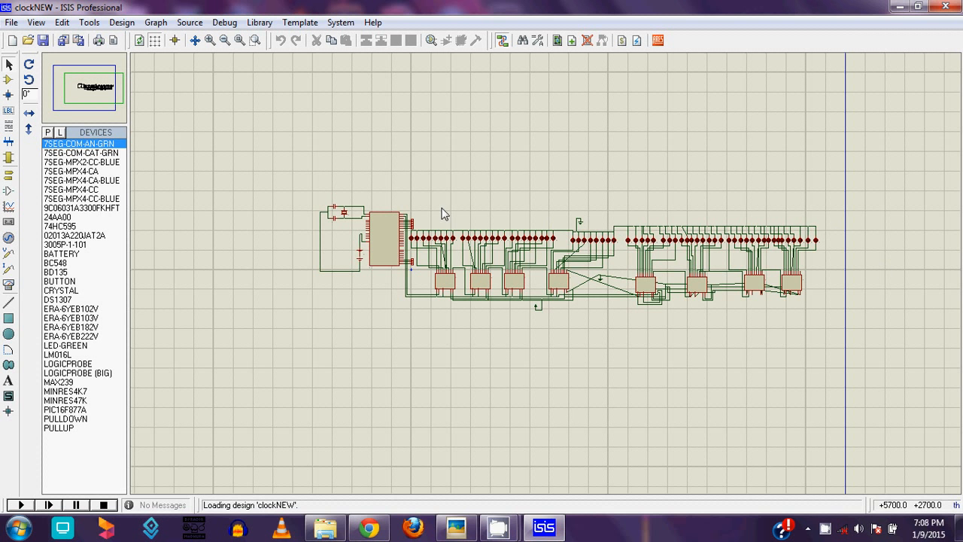
mouse_move(620, 261)
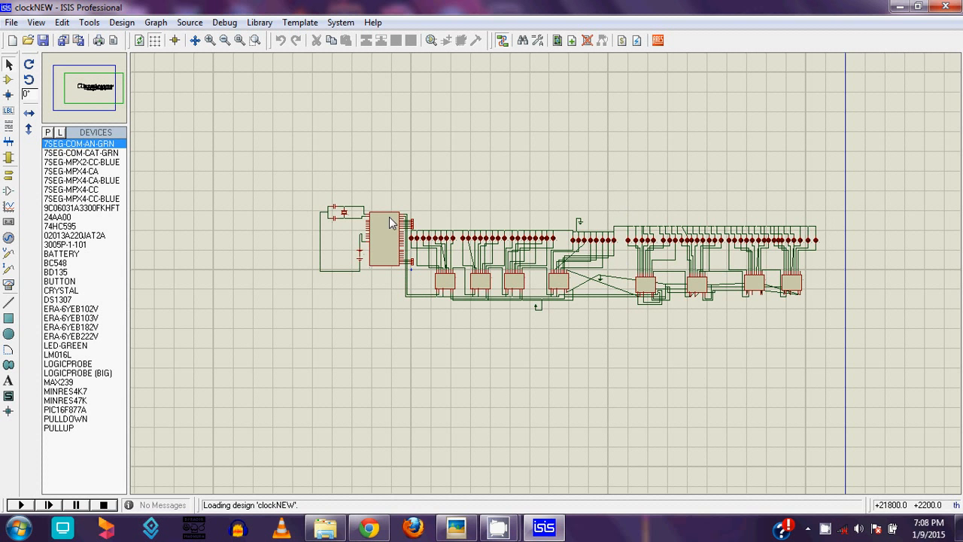
left_click(387, 237)
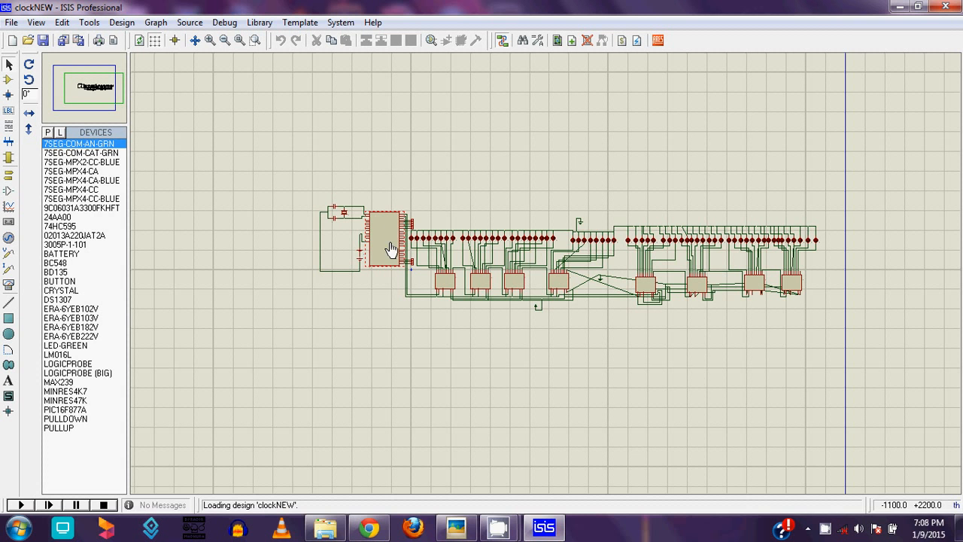
mouse_move(379, 247)
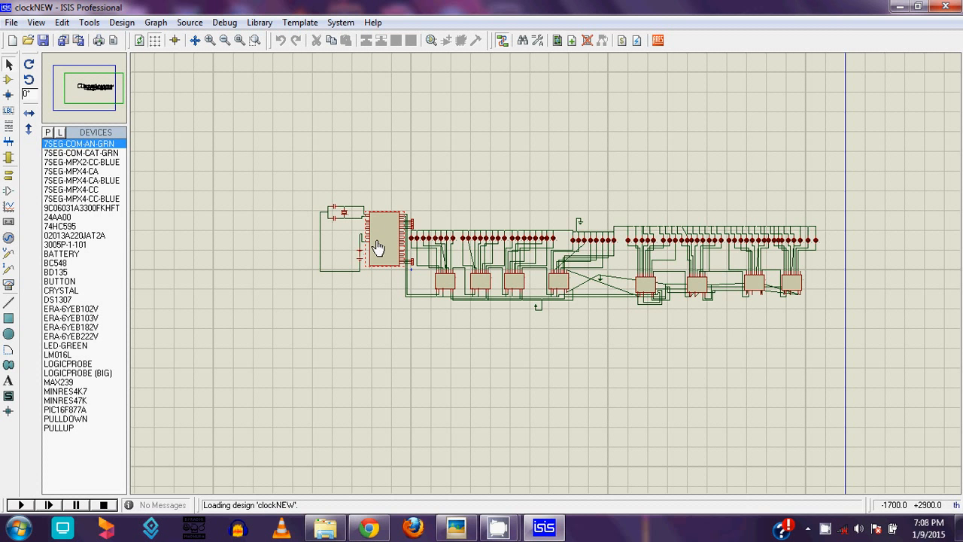
mouse_move(391, 252)
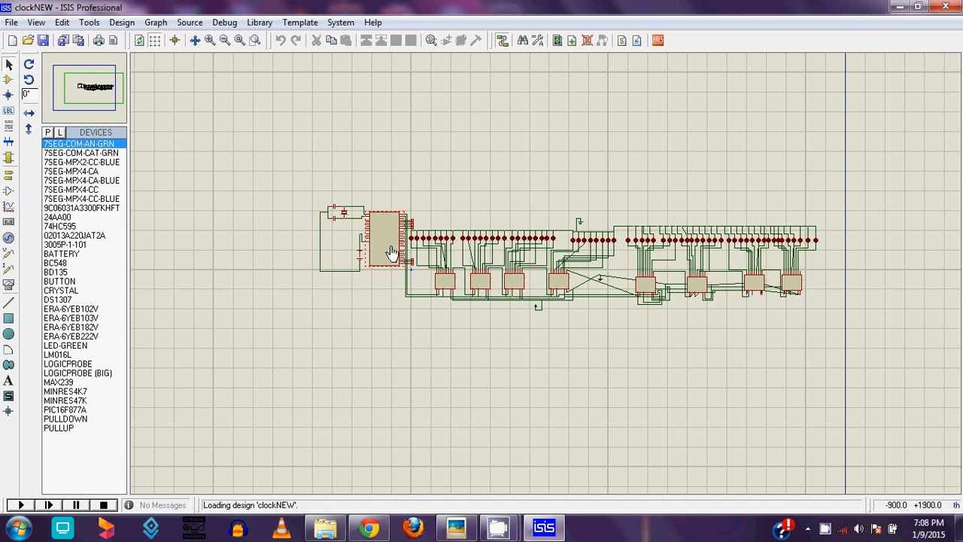
mouse_move(391, 252)
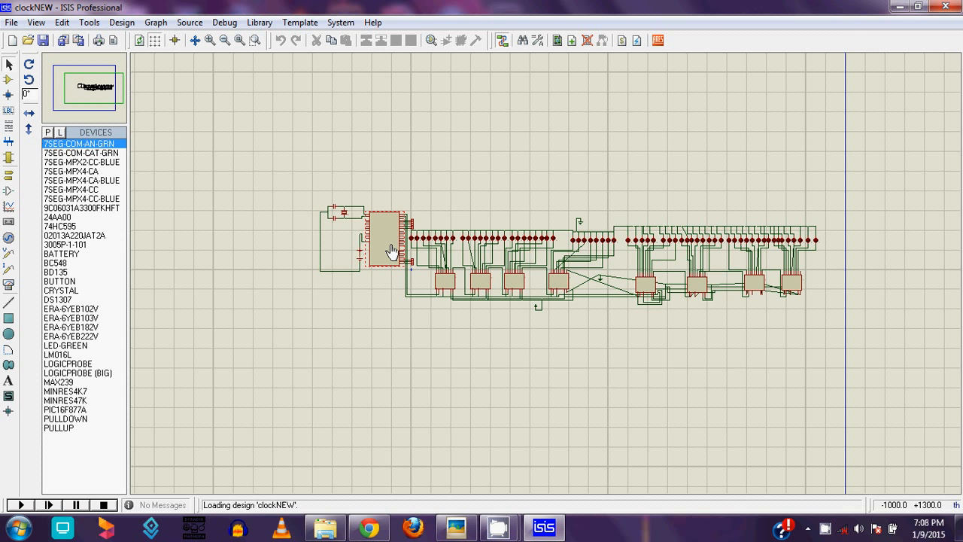
mouse_move(374, 250)
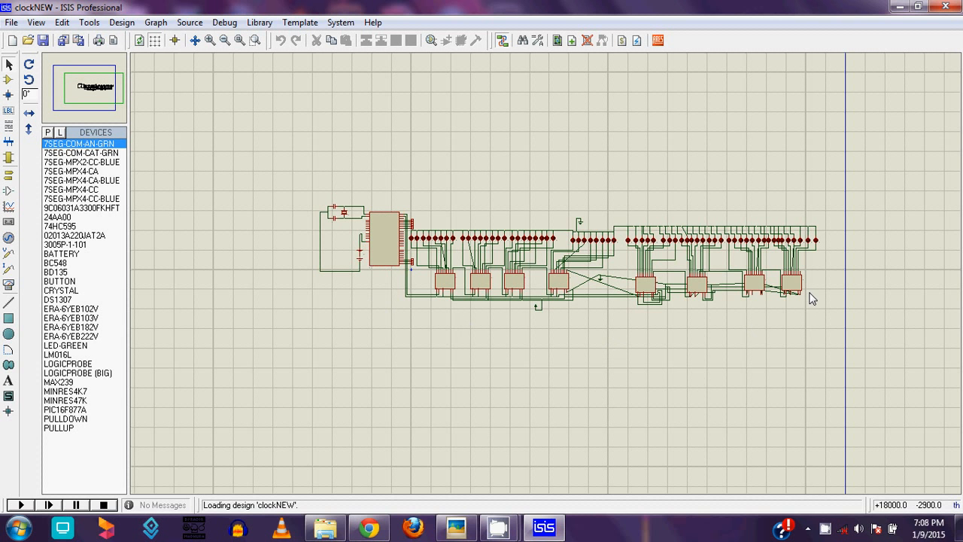
mouse_move(397, 196)
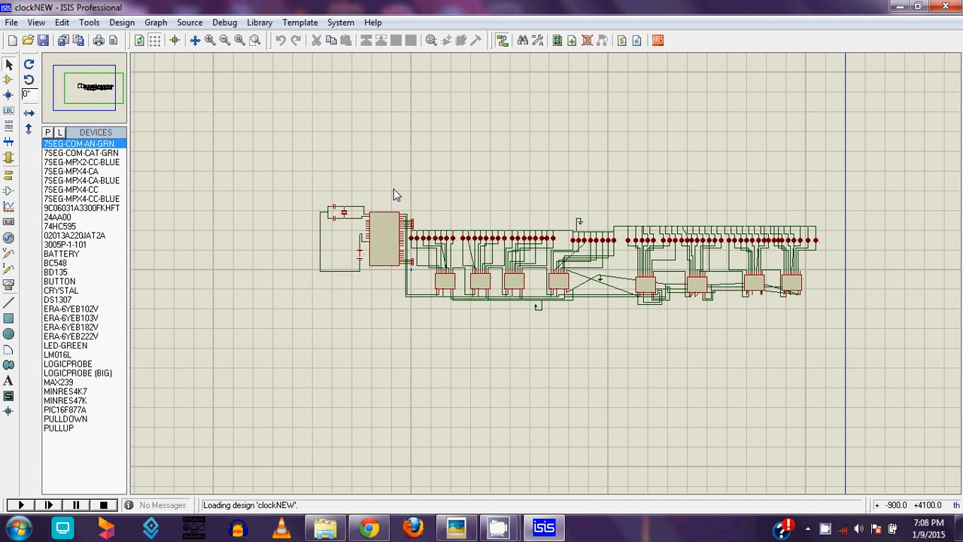
mouse_move(436, 293)
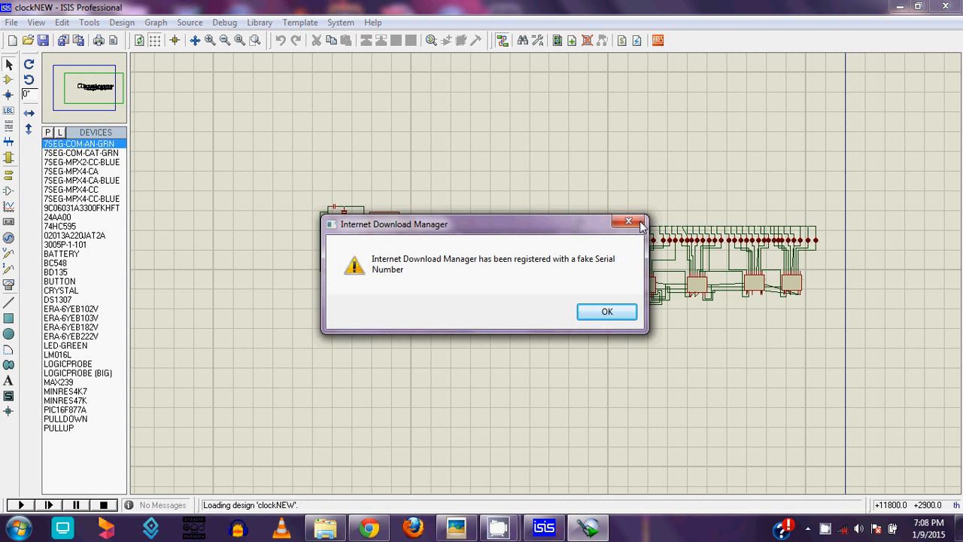
left_click(608, 312)
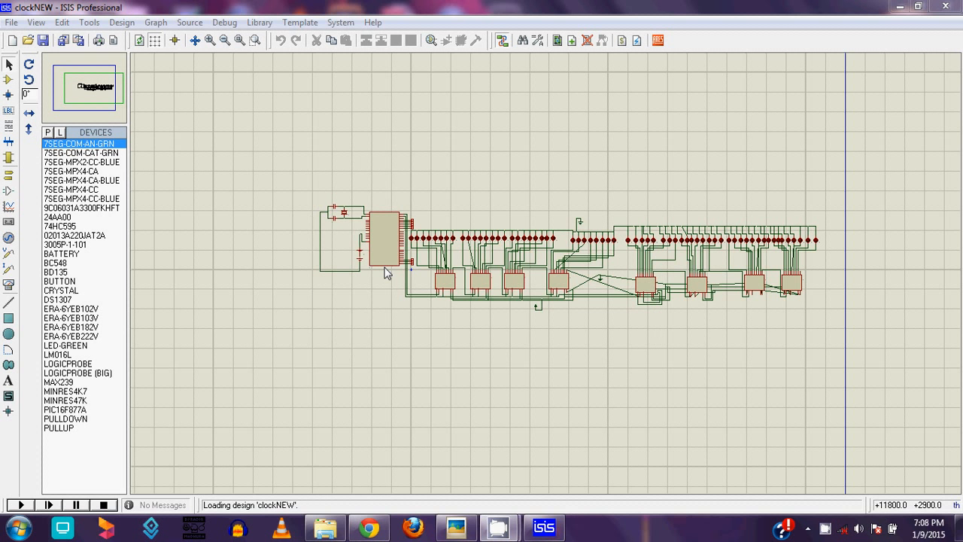
mouse_move(844, 286)
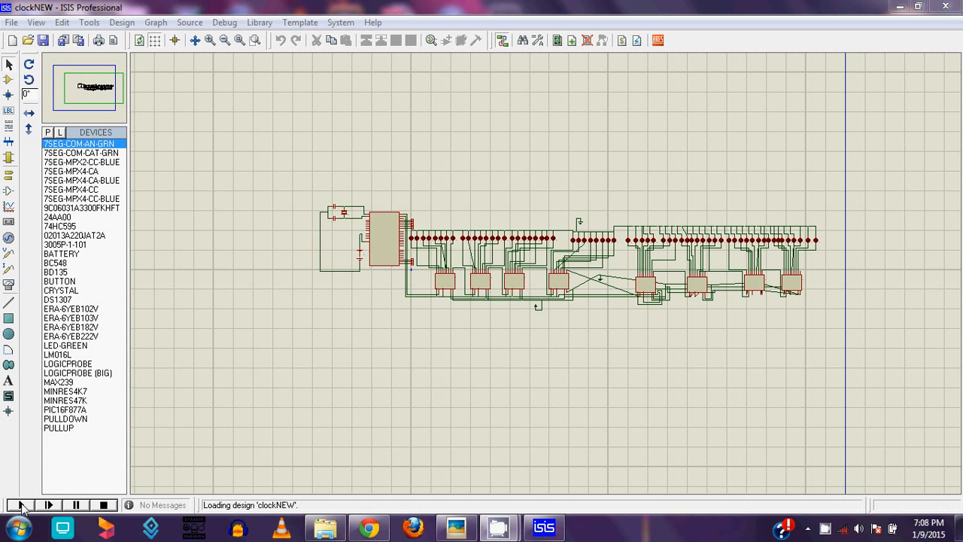
Start the clockNEW circuit simulation from the Play control.
left_click(18, 505)
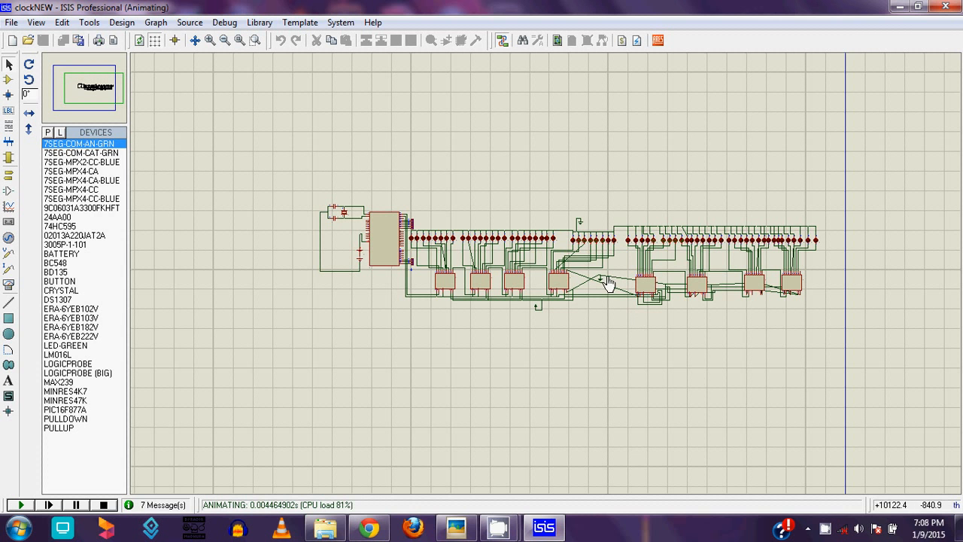
mouse_move(604, 216)
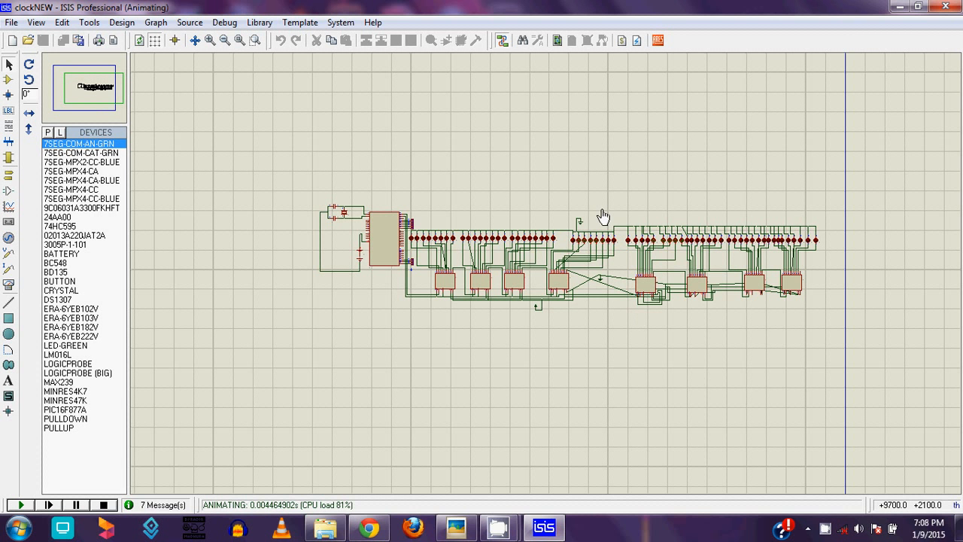
mouse_move(607, 211)
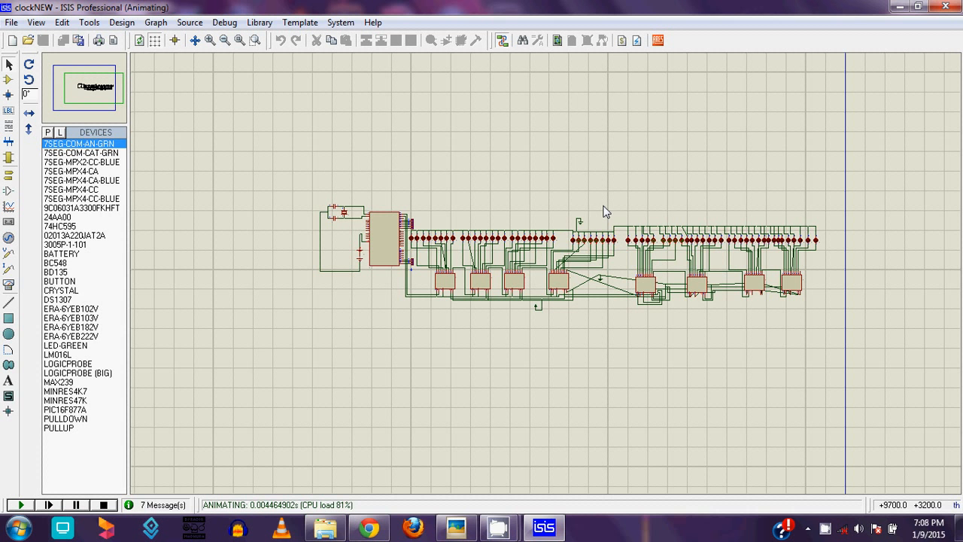
mouse_move(599, 292)
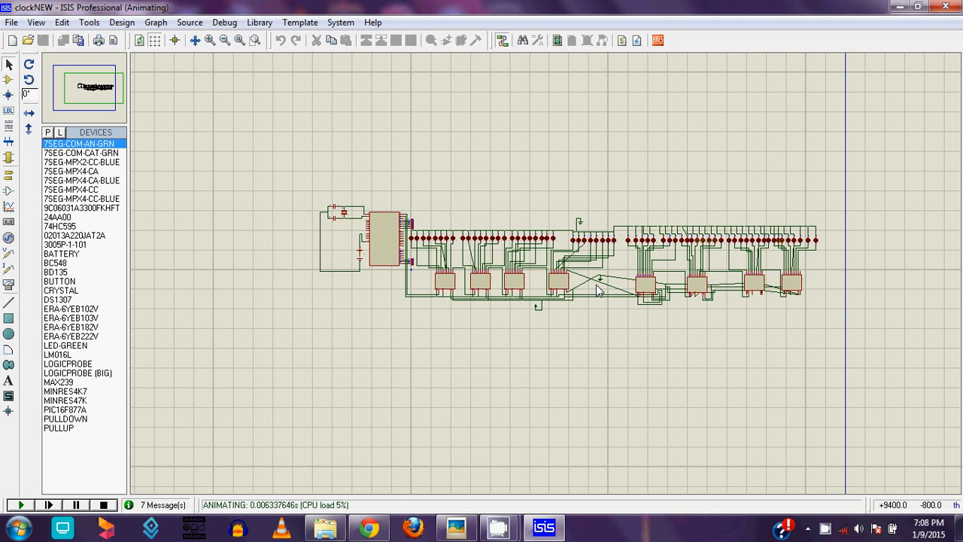
mouse_move(599, 288)
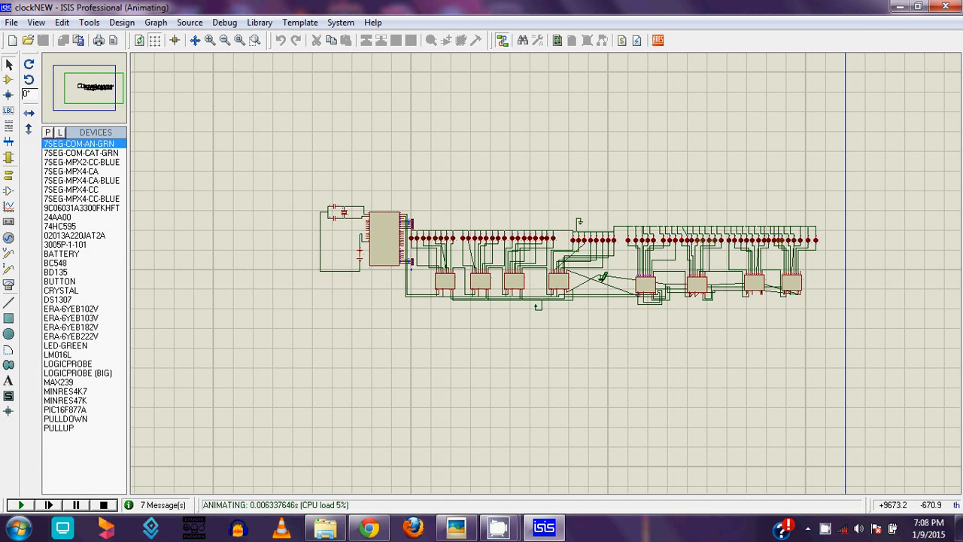
mouse_move(598, 316)
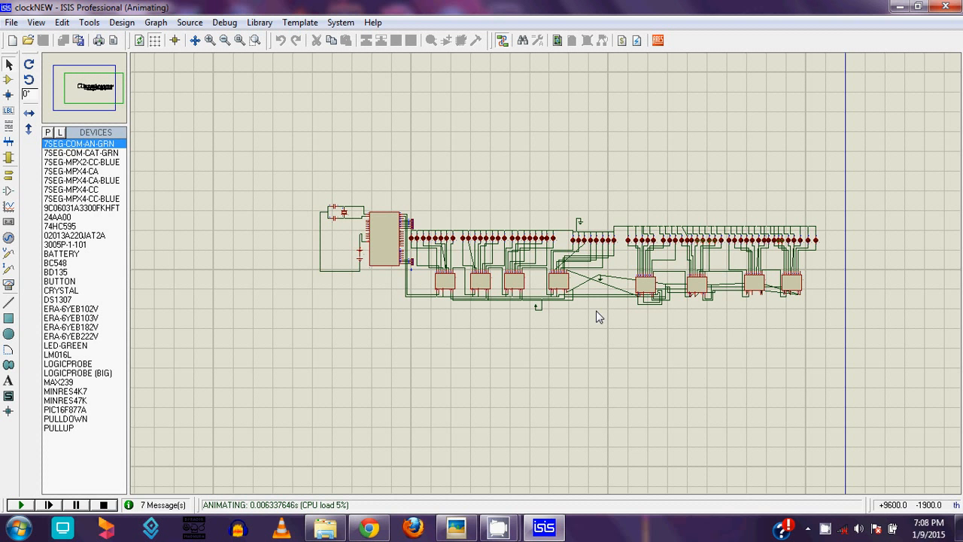
mouse_move(622, 240)
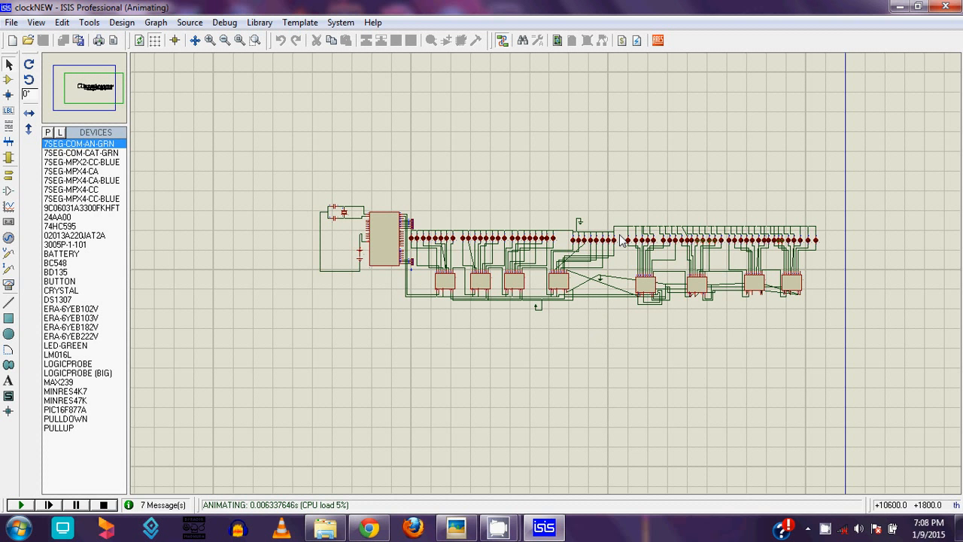
mouse_move(624, 219)
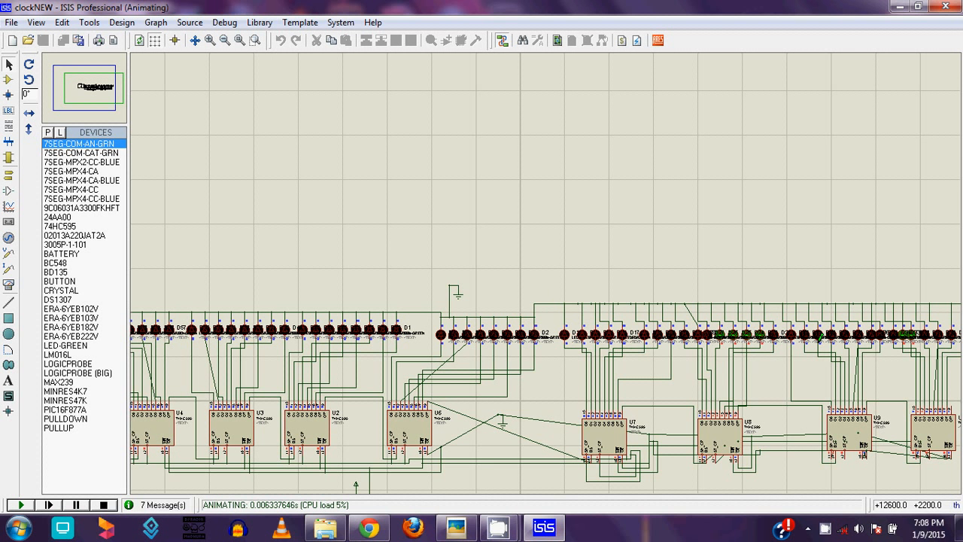
mouse_move(345, 327)
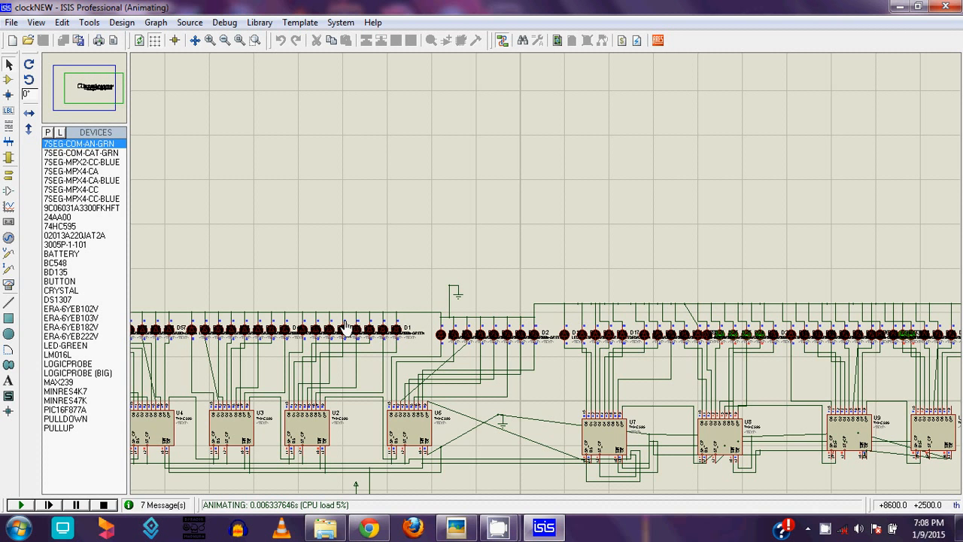
mouse_move(469, 339)
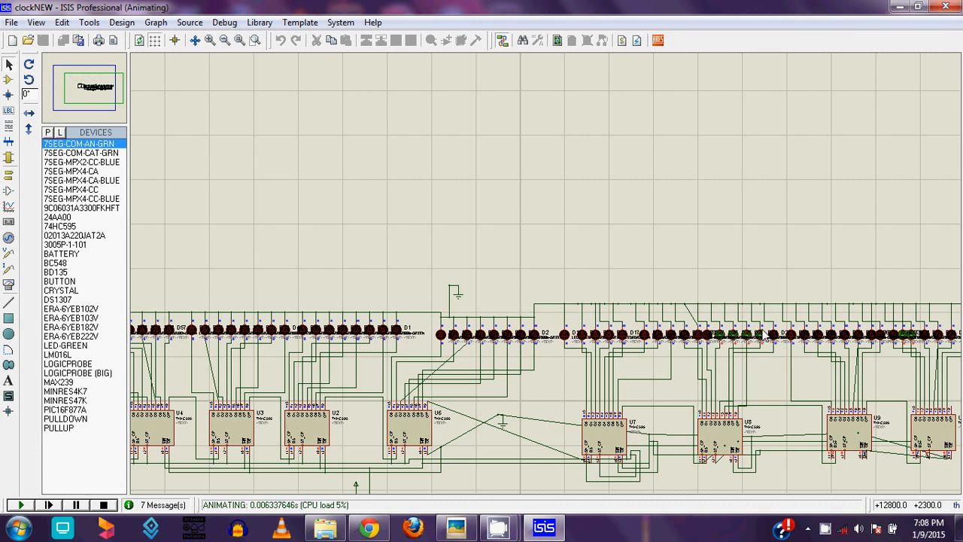
mouse_move(764, 336)
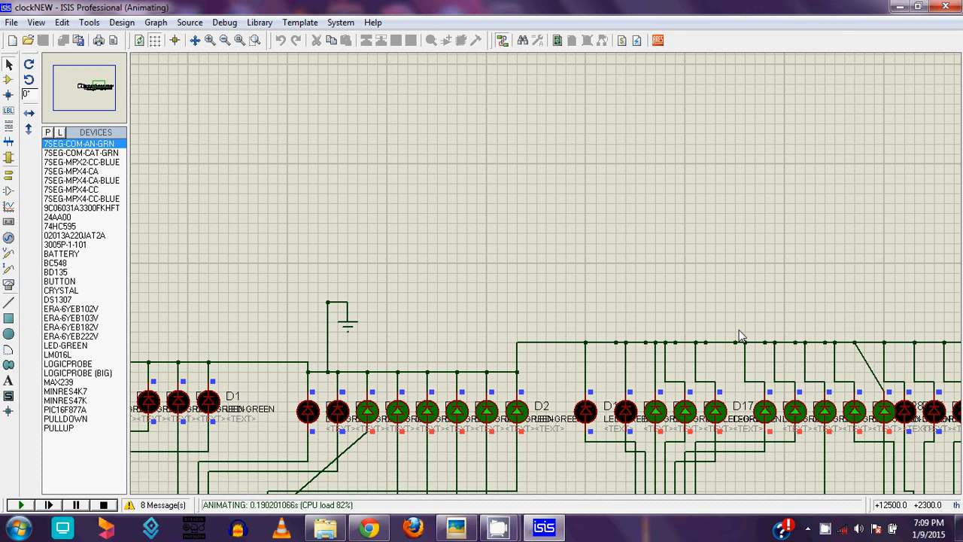
mouse_move(525, 293)
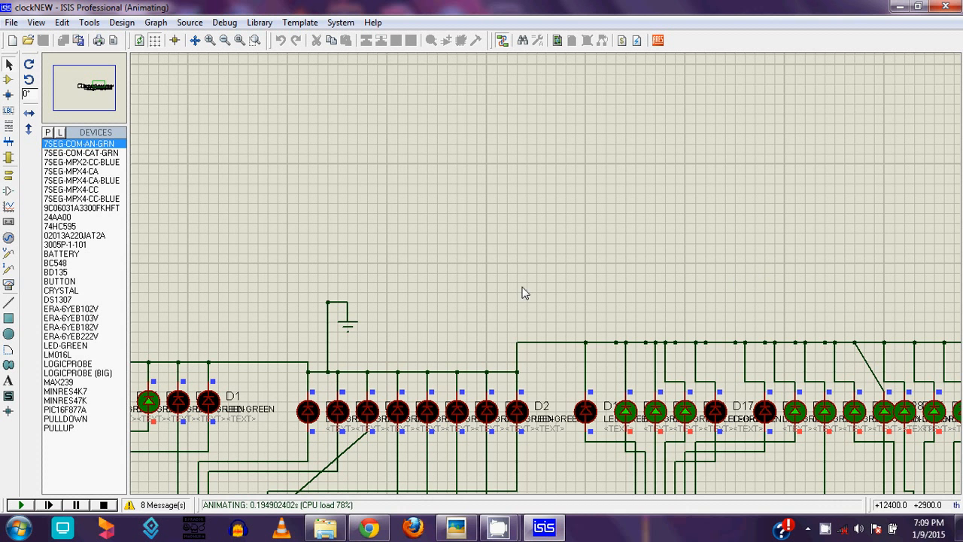
mouse_move(521, 294)
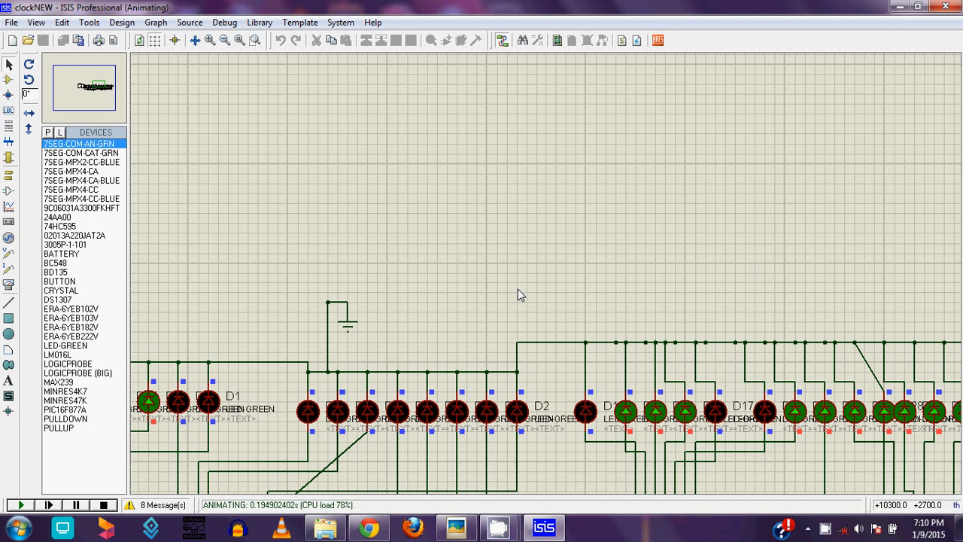
mouse_move(508, 304)
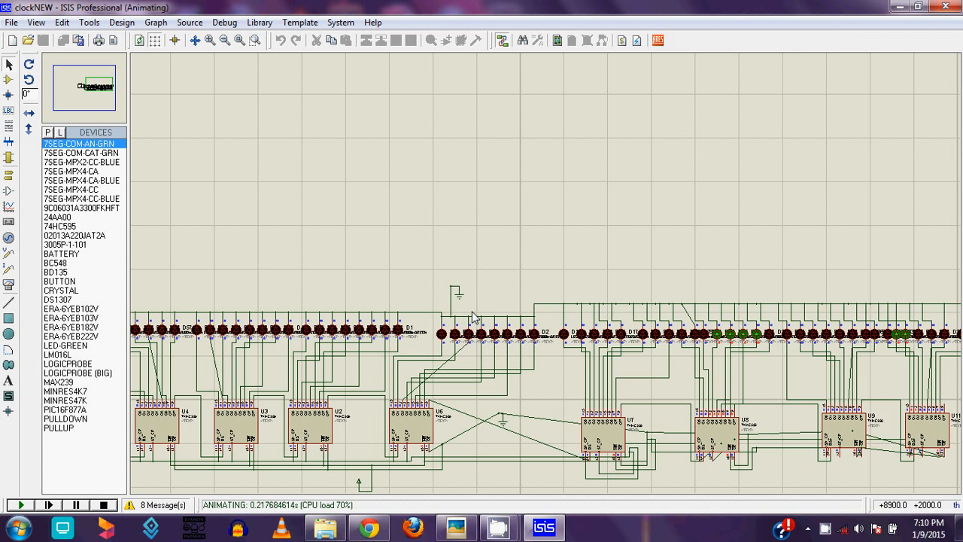
mouse_move(462, 300)
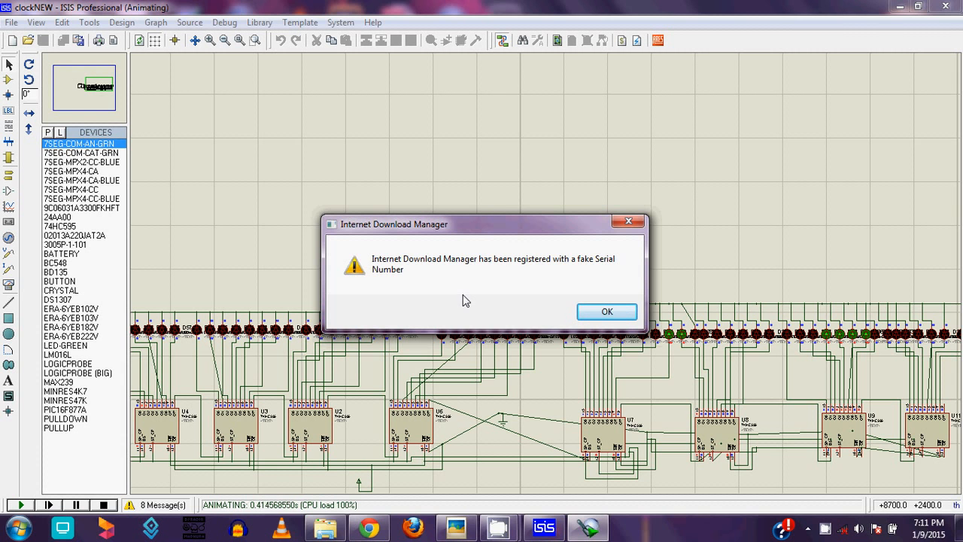
Clear the Internet Download Manager warning while the LED simulation keeps running.
left_click(606, 312)
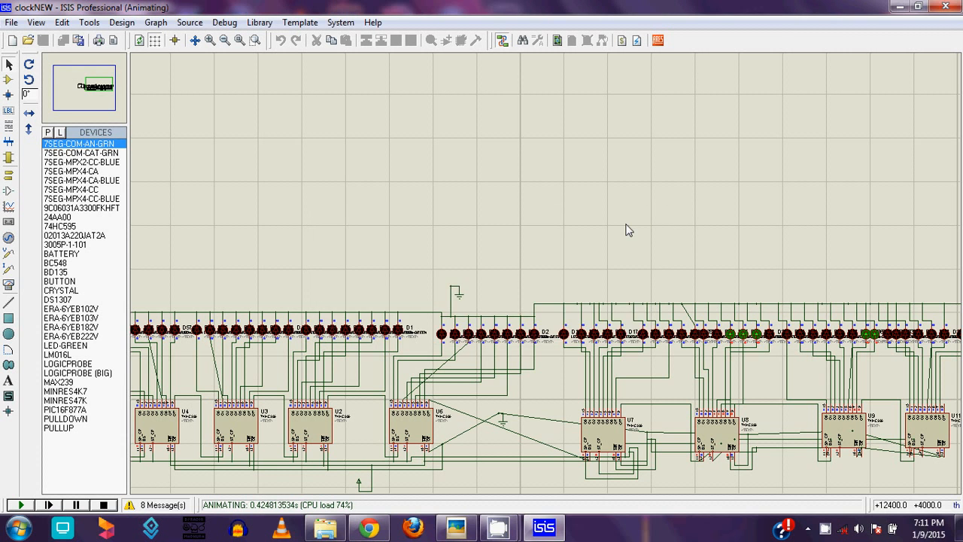